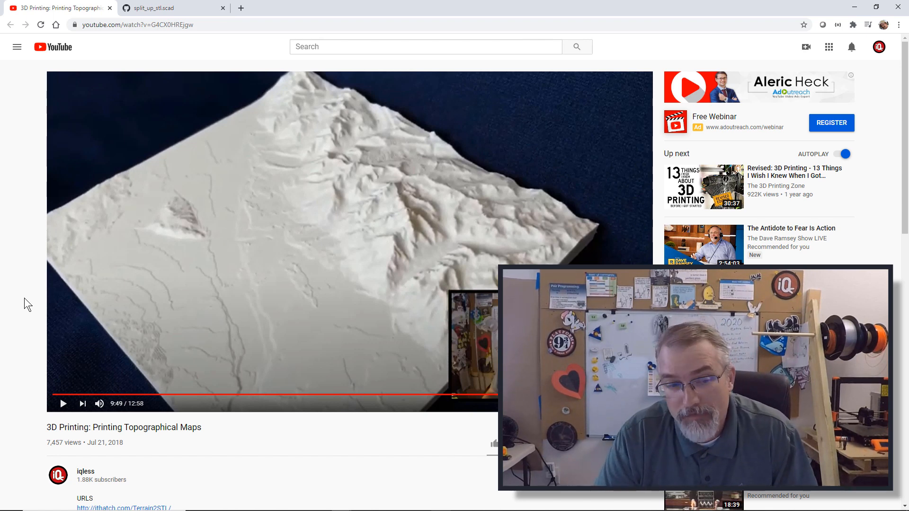
# In the split_up_stl.scad gist, check the square numbering and the formulas for squares 0, 11, 13 and 7
pyautogui.scroll(-3)
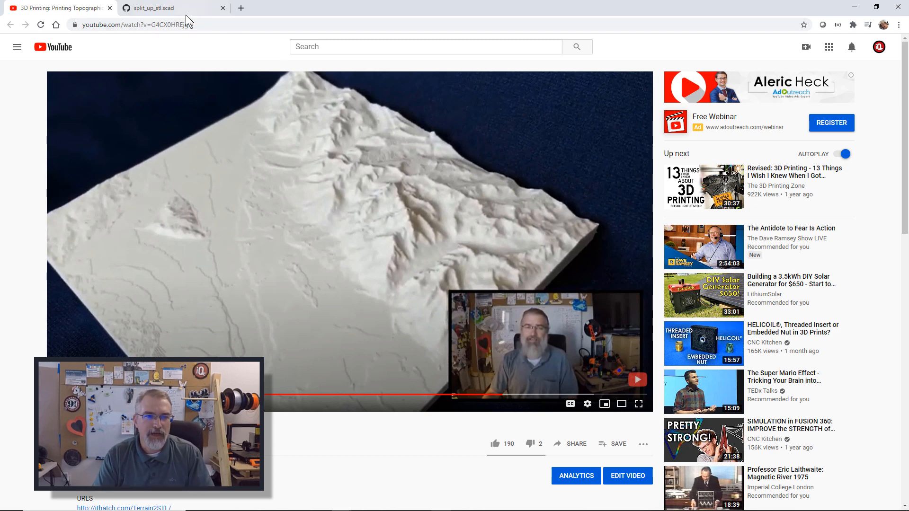
pyautogui.click(168, 8)
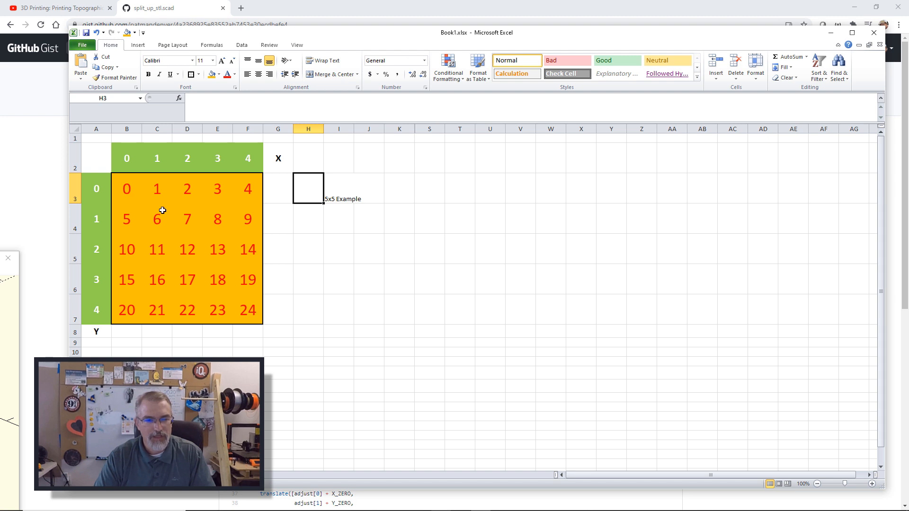
pyautogui.moveTo(126, 189); pyautogui.dragTo(248, 188)
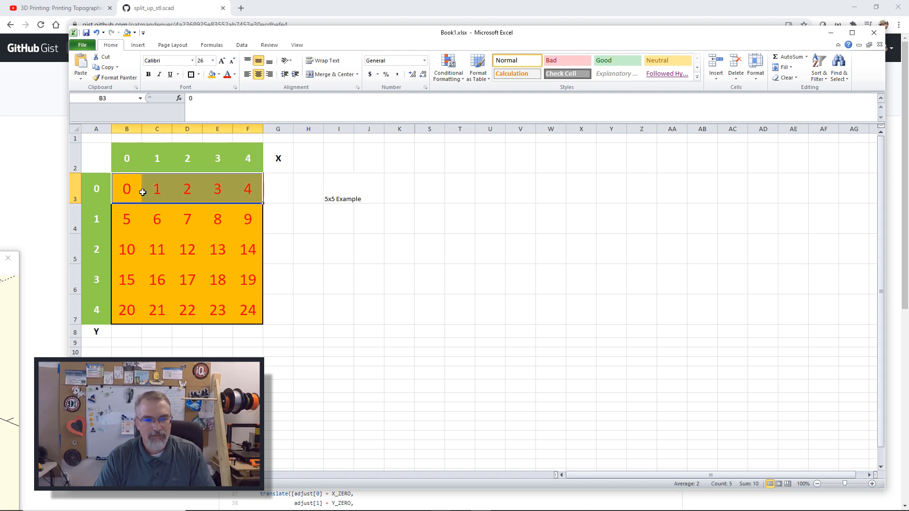
pyautogui.moveTo(126, 188); pyautogui.dragTo(248, 310)
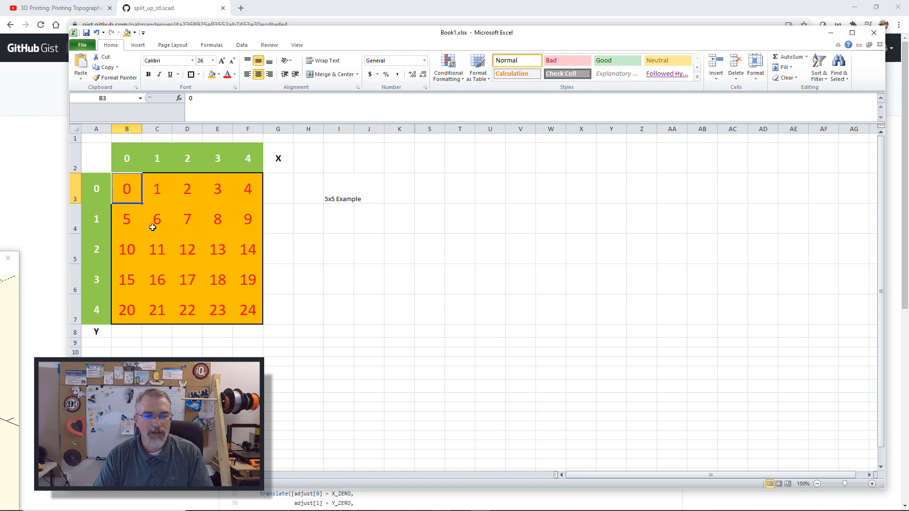
pyautogui.click(157, 249)
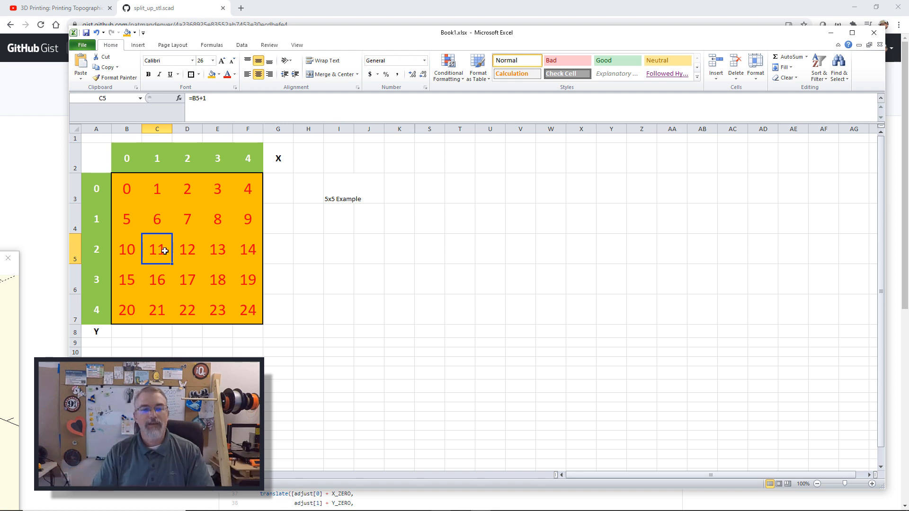
pyautogui.click(217, 250)
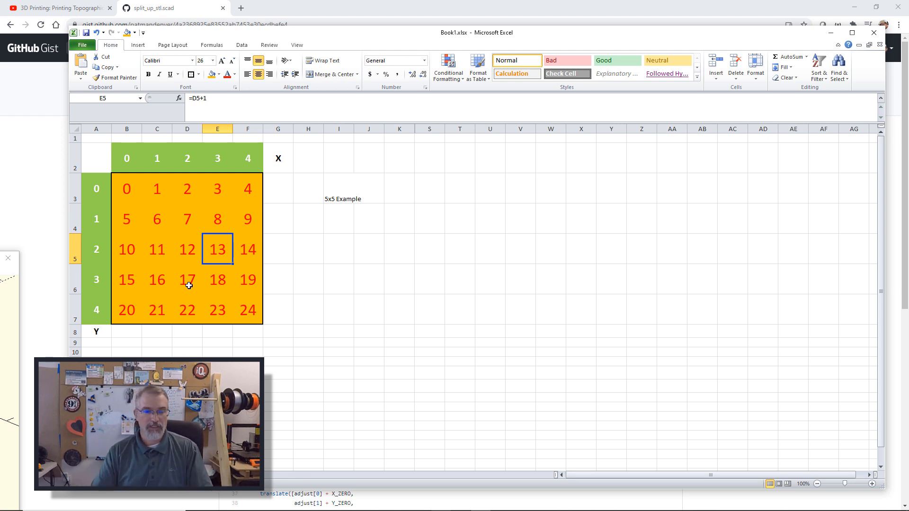
pyautogui.moveTo(126, 188); pyautogui.dragTo(217, 280)
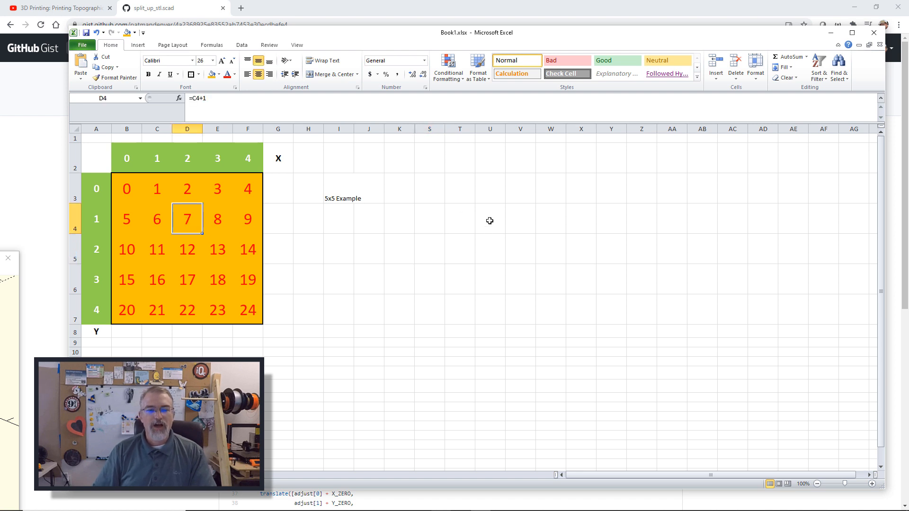
pyautogui.moveTo(455, 262)
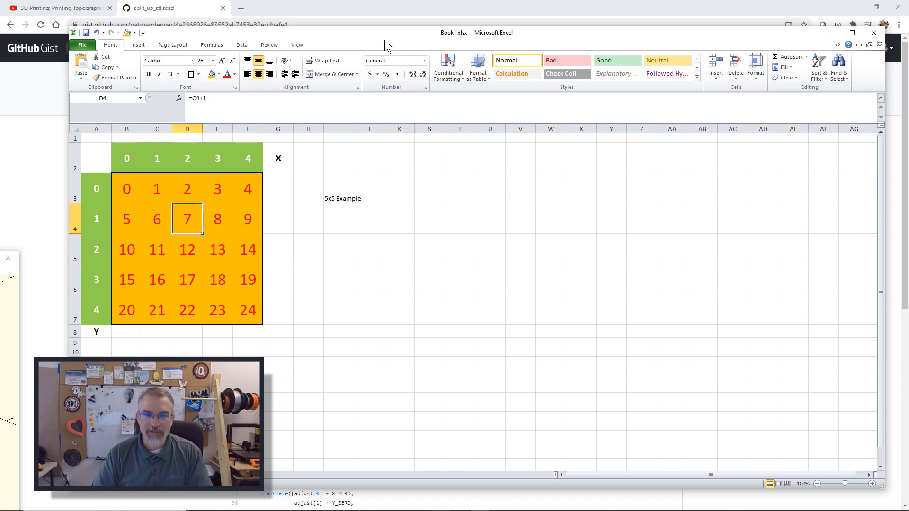
# Back in OpenSCAD, change just_display on line 5 to true and split on line 6 to false
pyautogui.click(168, 8)
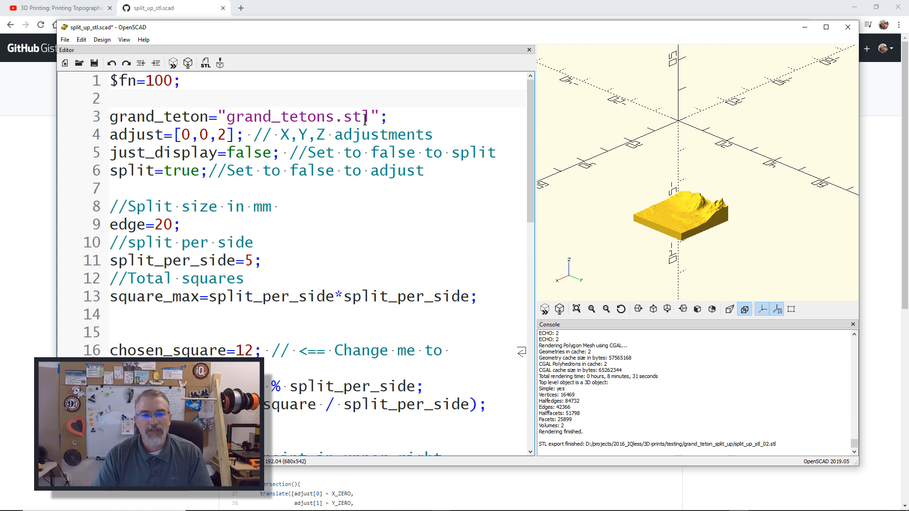
pyautogui.doubleClick(296, 116)
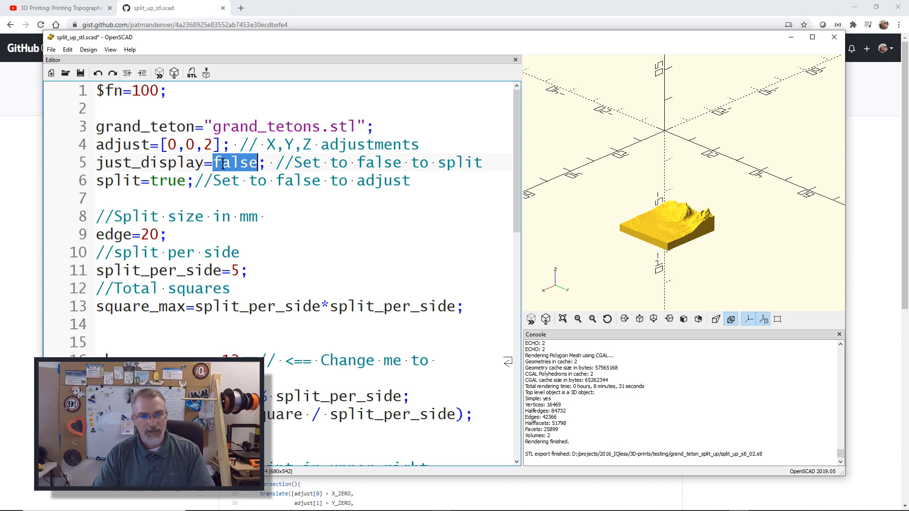
pyautogui.write('true')
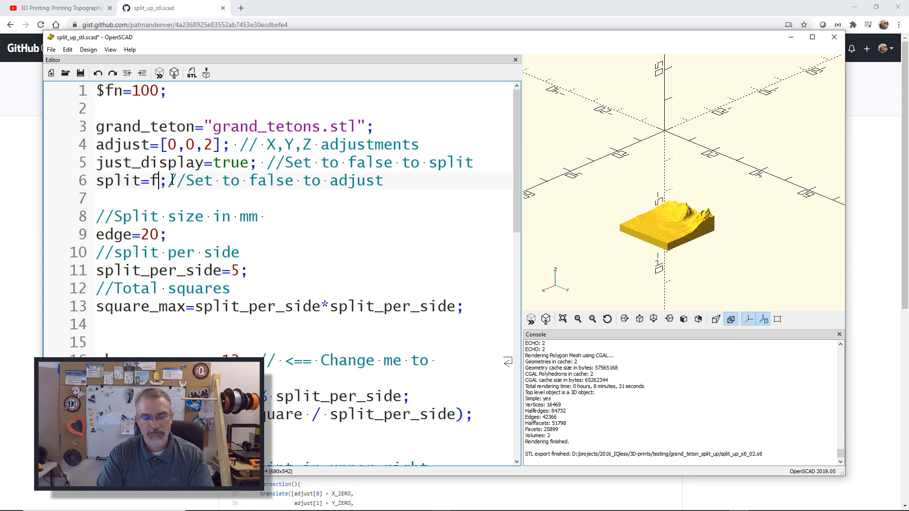
pyautogui.write('alse')
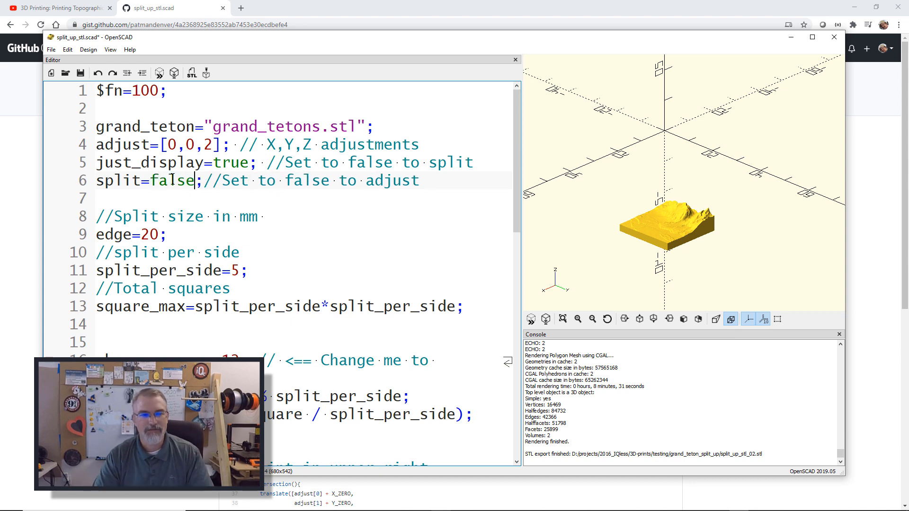
pyautogui.click(160, 73)
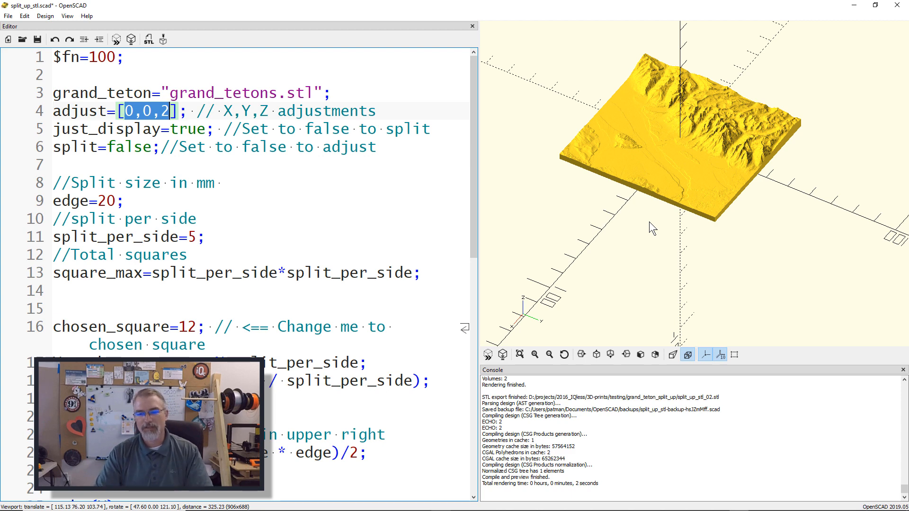
# Orbit the unsplit terrain preview, then reset the view to show the whole model
pyautogui.moveTo(652, 228); pyautogui.dragTo(630, 346)
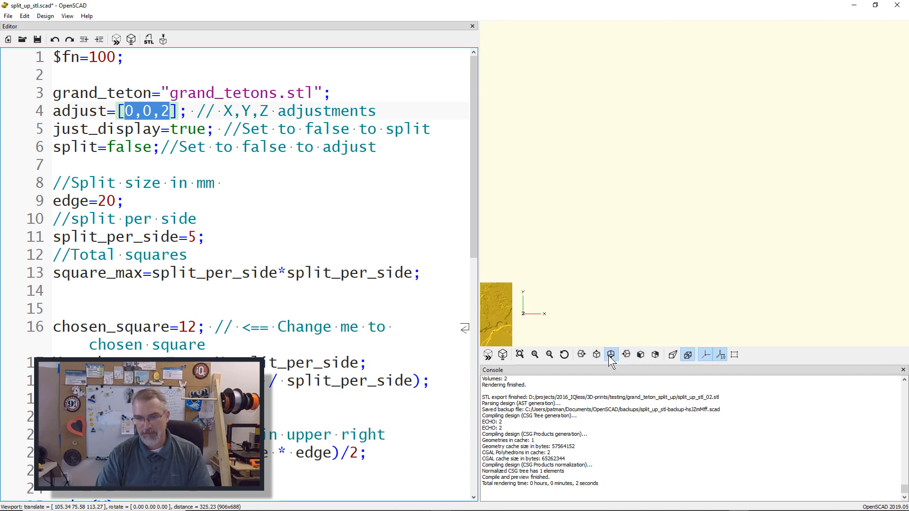
pyautogui.click(626, 354)
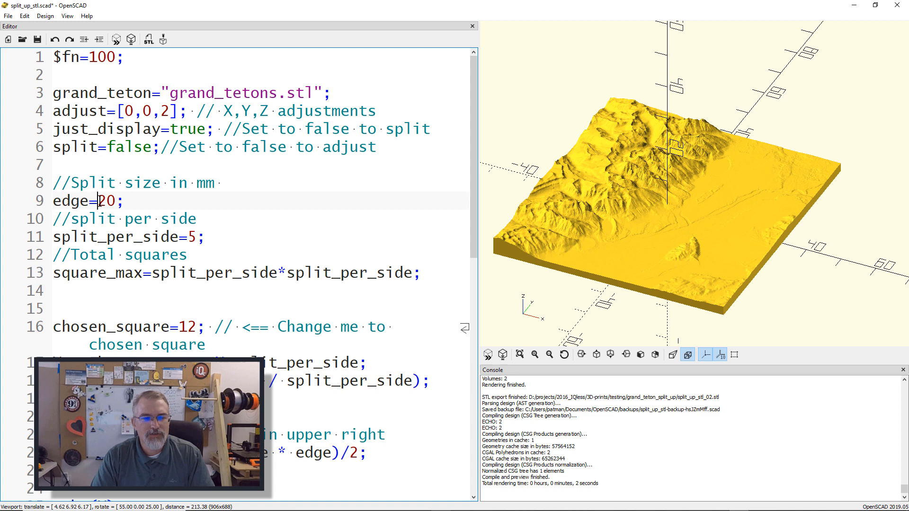
pyautogui.doubleClick(106, 201)
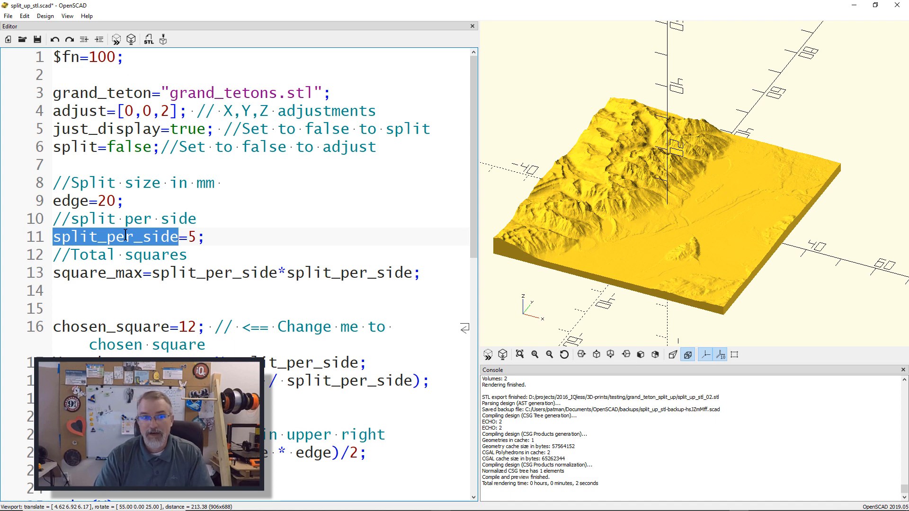
pyautogui.click(196, 236)
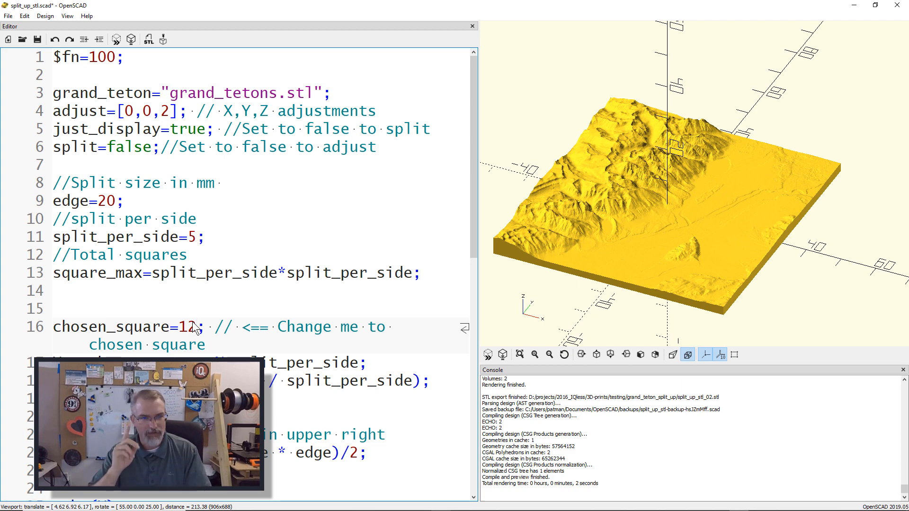
pyautogui.click(176, 128)
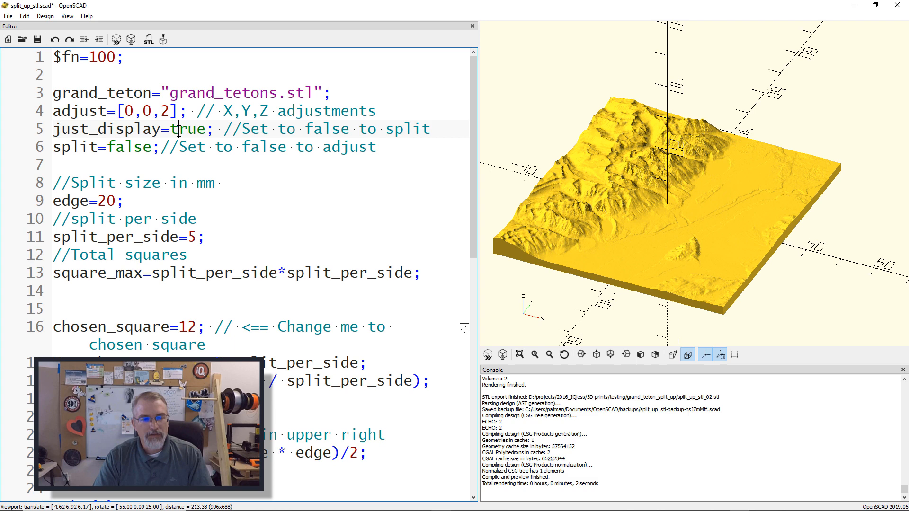
# Change just_display to false and rotate the preview of the single terrain piece
pyautogui.doubleClick(189, 128)
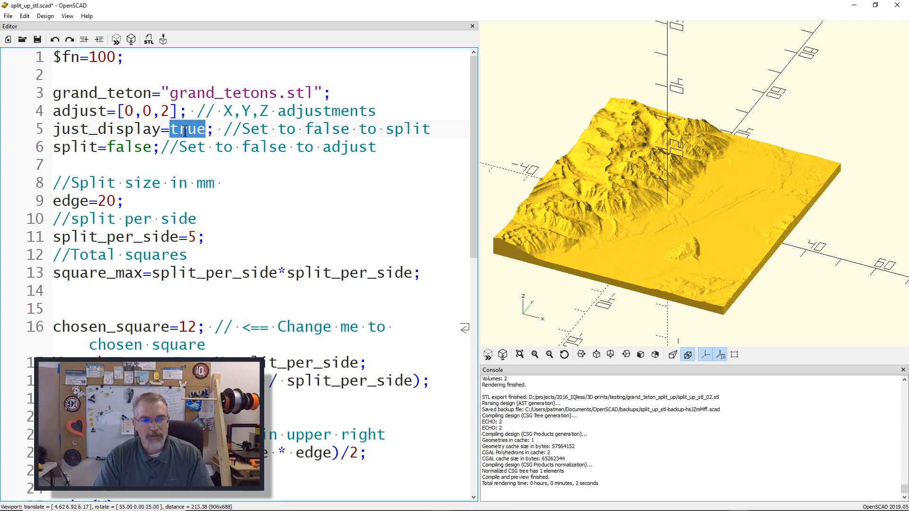
pyautogui.write('fa')
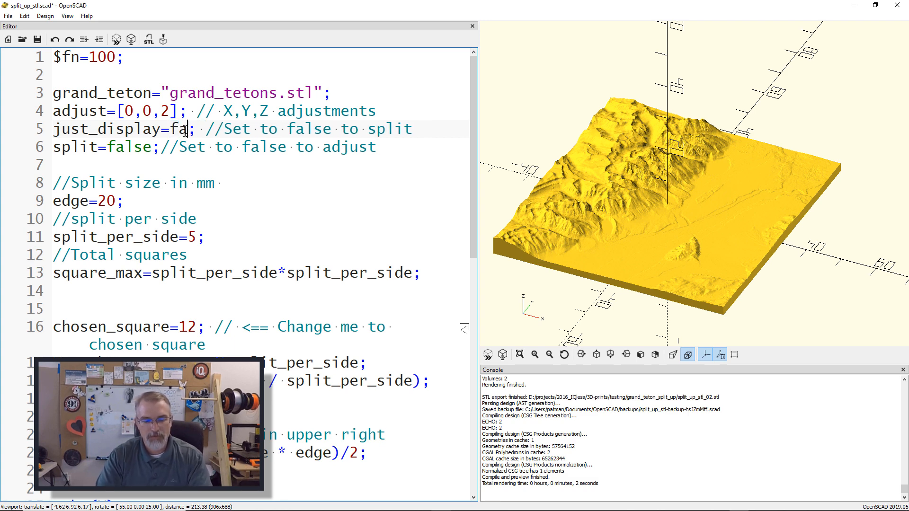
pyautogui.write('lse')
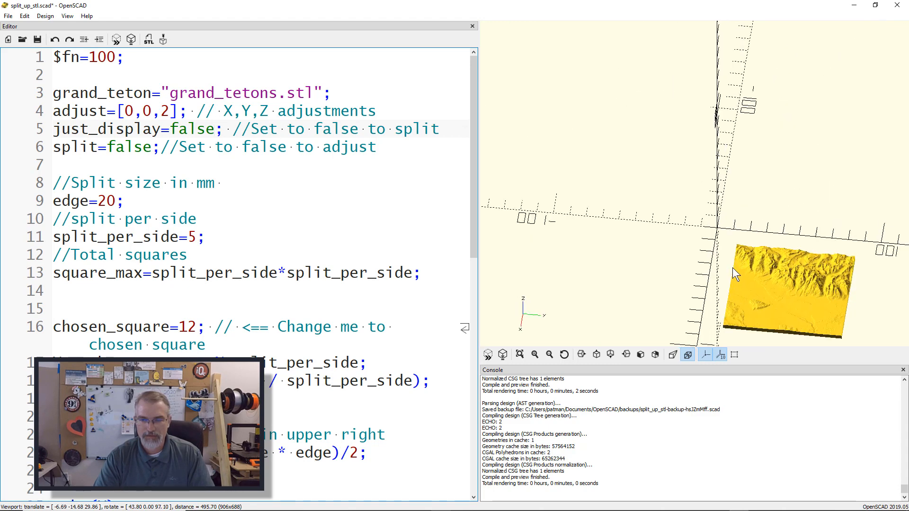
pyautogui.moveTo(736, 272); pyautogui.dragTo(724, 157)
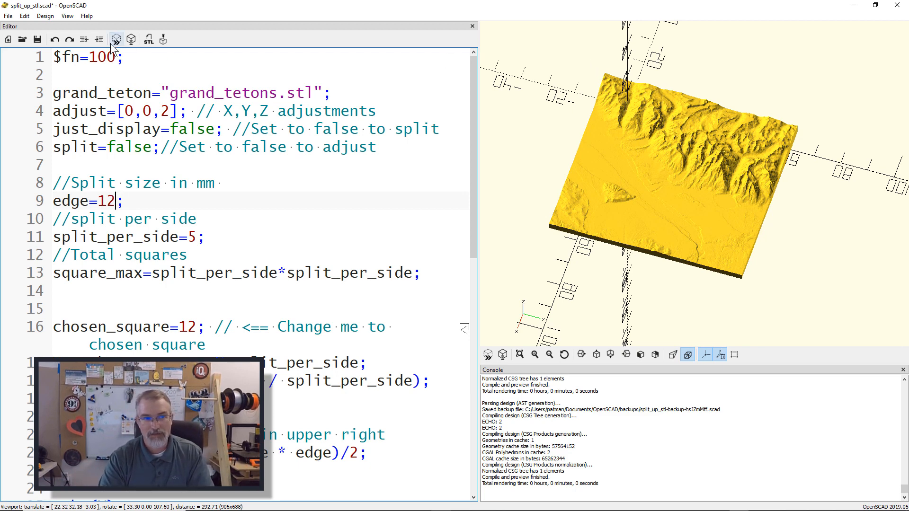
# Change the split edge size to 15, then to 20
pyautogui.press('BackSpace')
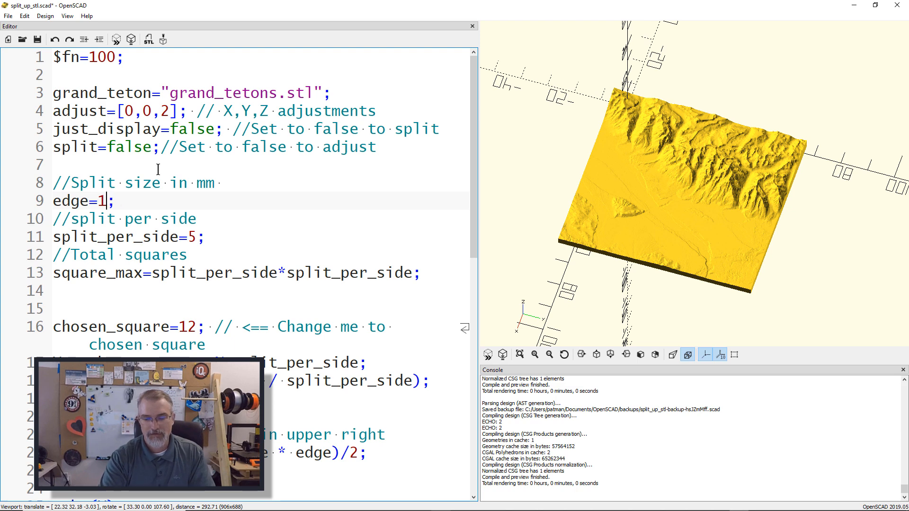
pyautogui.write('5')
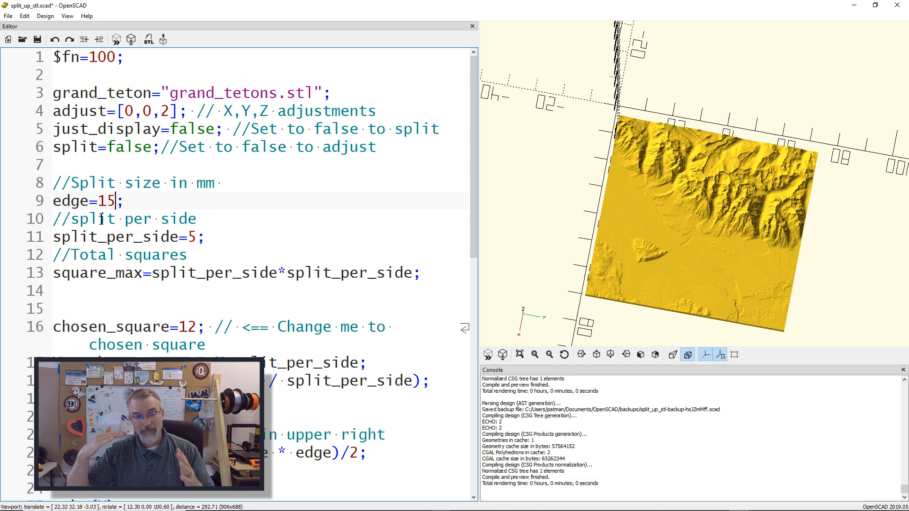
pyautogui.write('20')
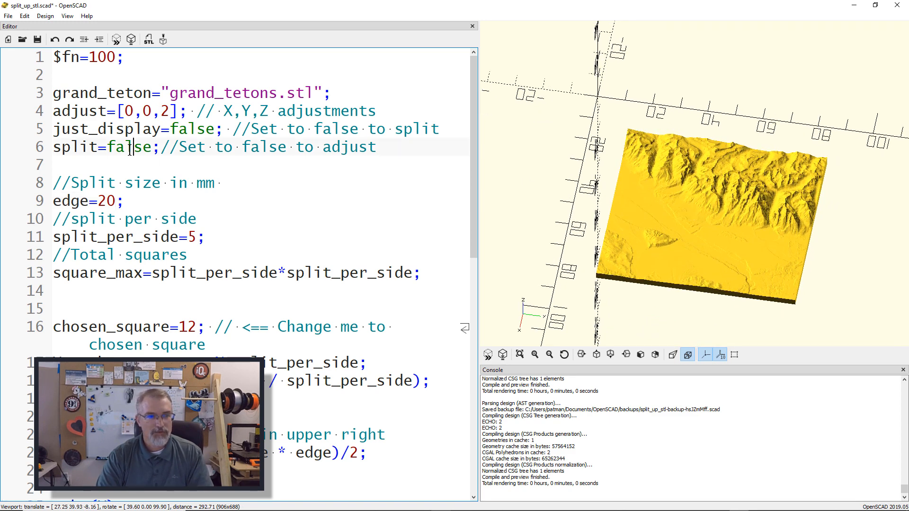
# Set split to true and select the chosen_square value 12
pyautogui.write('true')
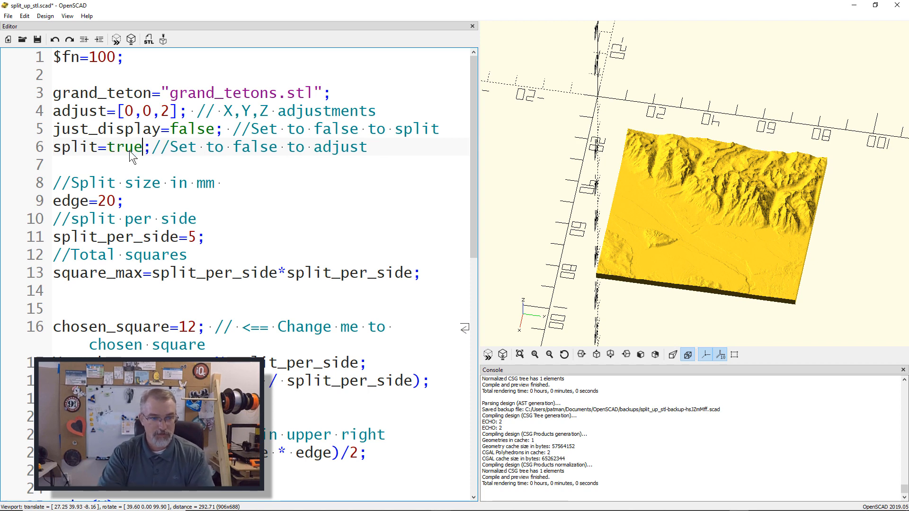
pyautogui.doubleClick(187, 326)
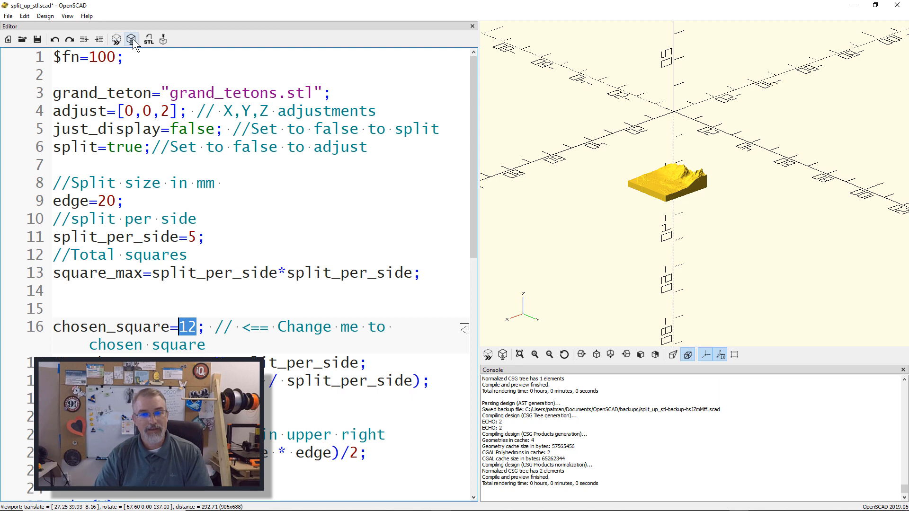
pyautogui.moveTo(131, 39)
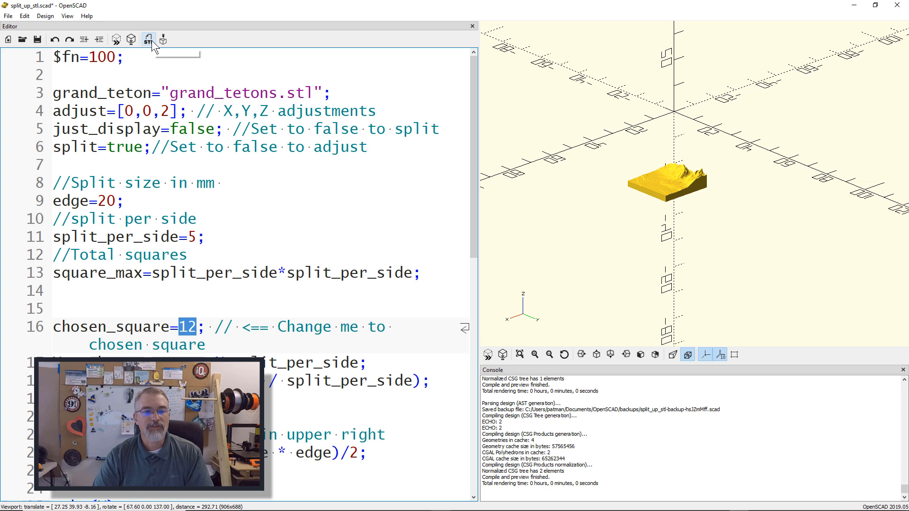
pyautogui.moveTo(148, 39)
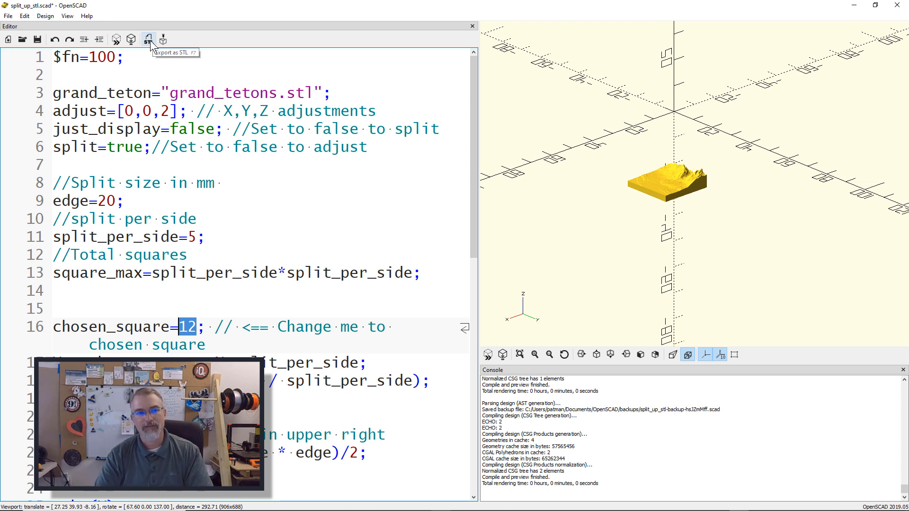
# Export terrain square 12 as STL, then change chosen_square to 8
pyautogui.click(131, 39)
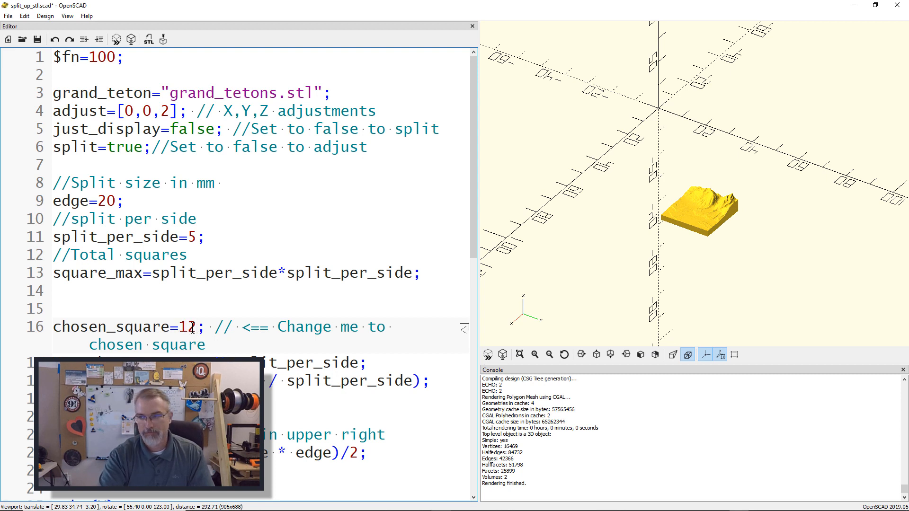
pyautogui.write('6')
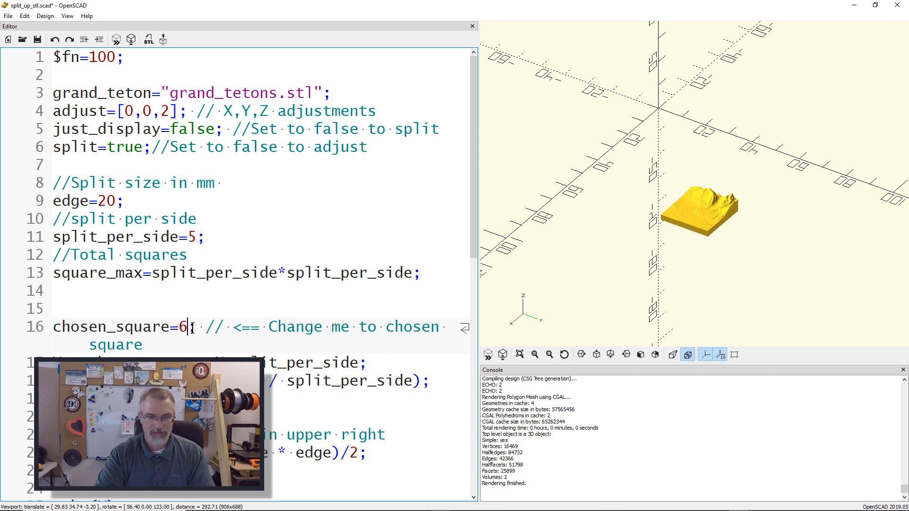
pyautogui.press('Backspace')
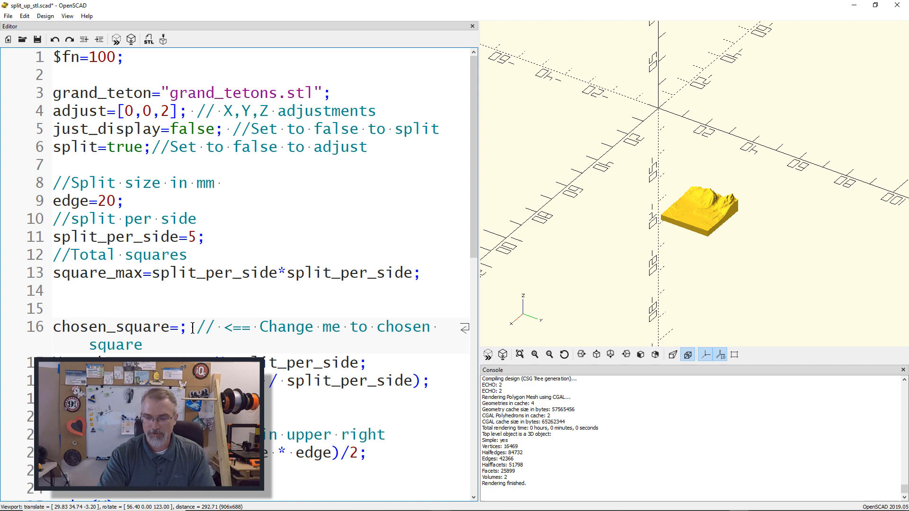
pyautogui.write('8')
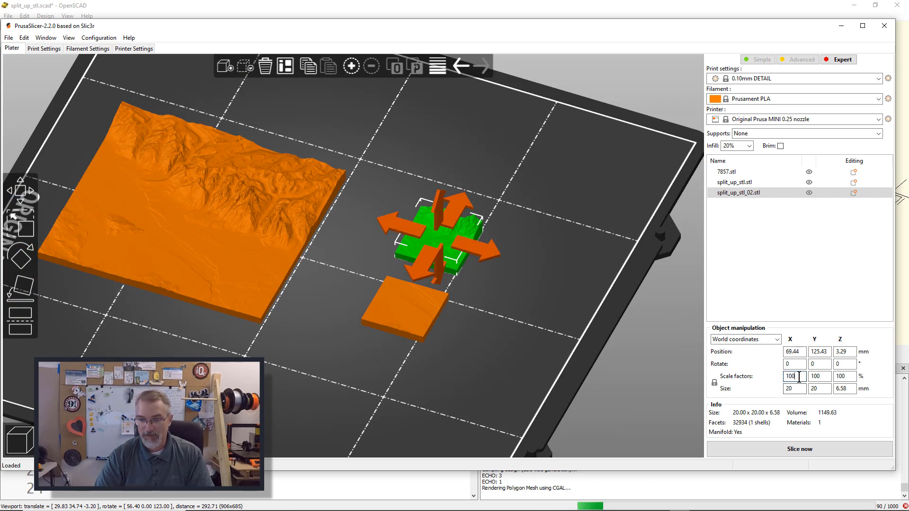
# Set the tile's X scale factor to 1000 and zoom the plate view
pyautogui.click(790, 375)
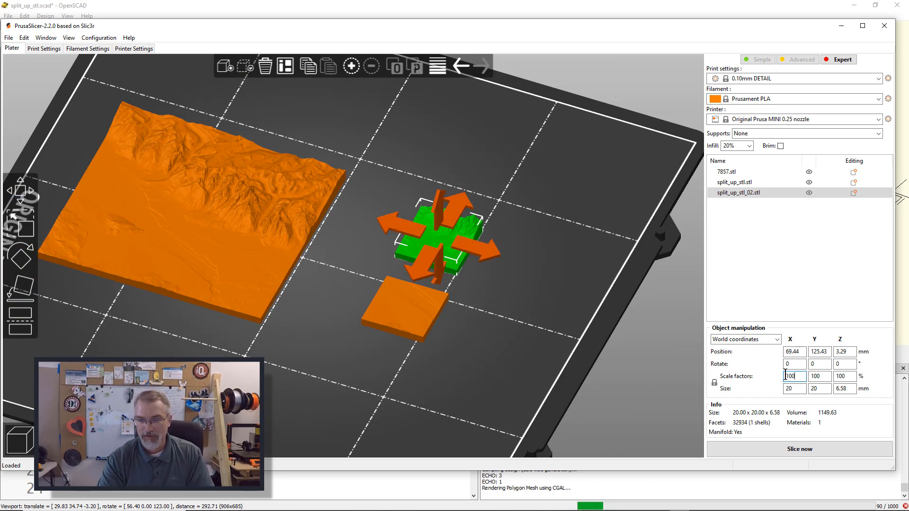
pyautogui.write('1000')
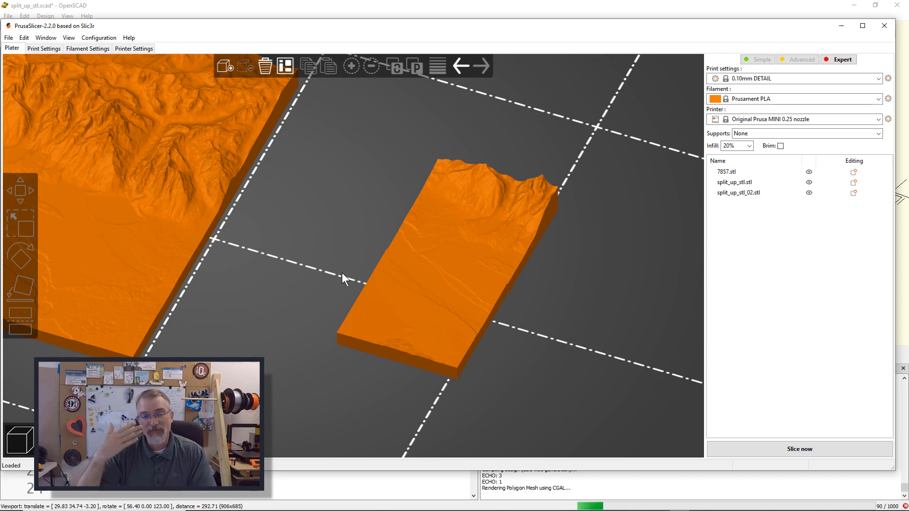
pyautogui.scroll(-3)
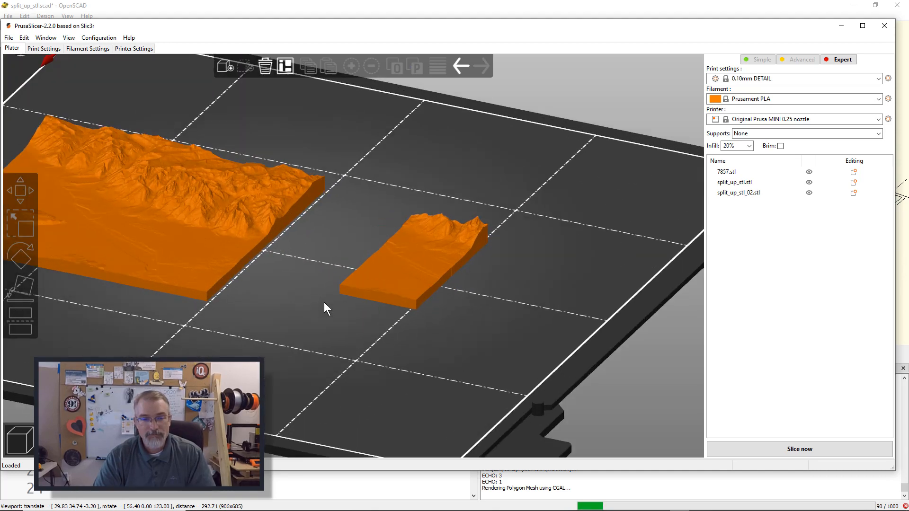
pyautogui.moveTo(503, 247)
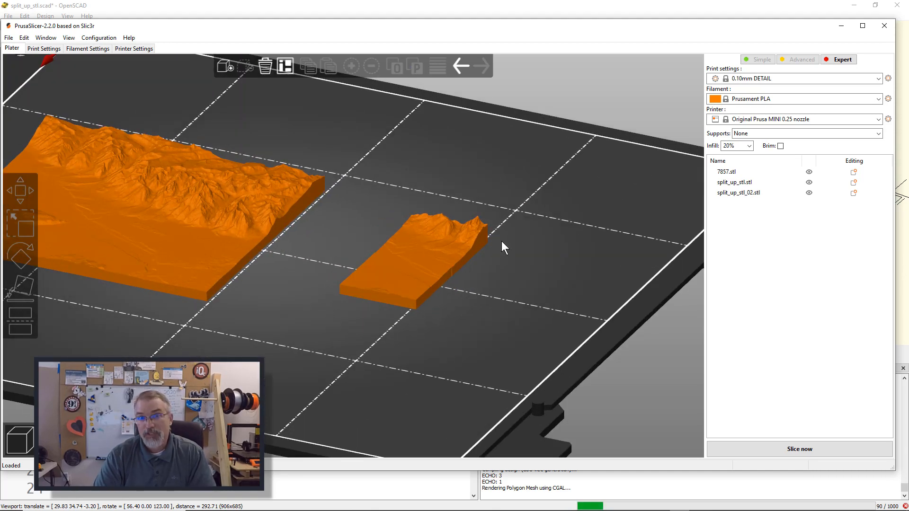